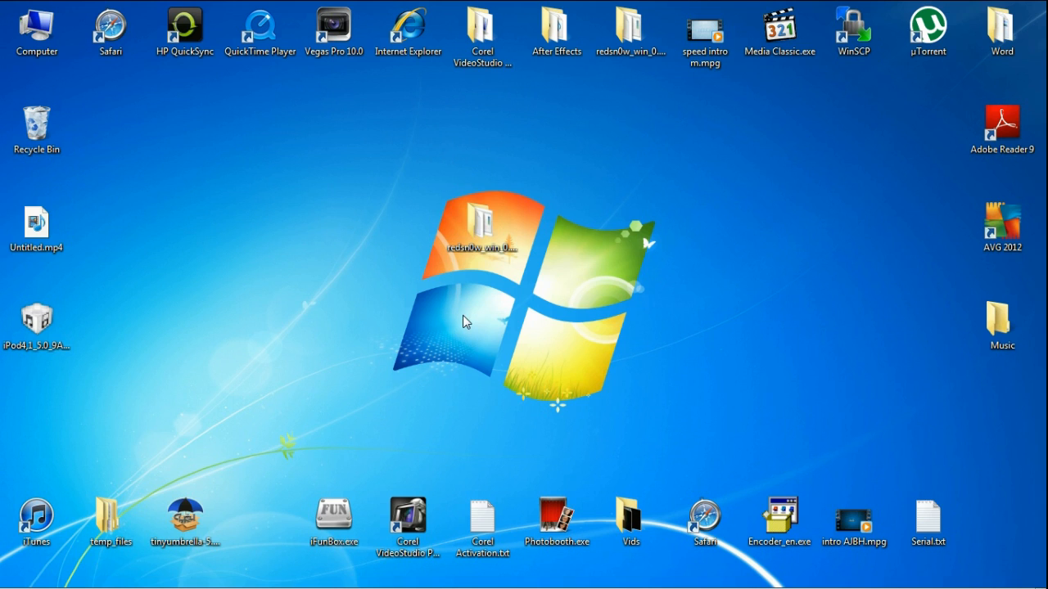
mouse_move(471, 251)
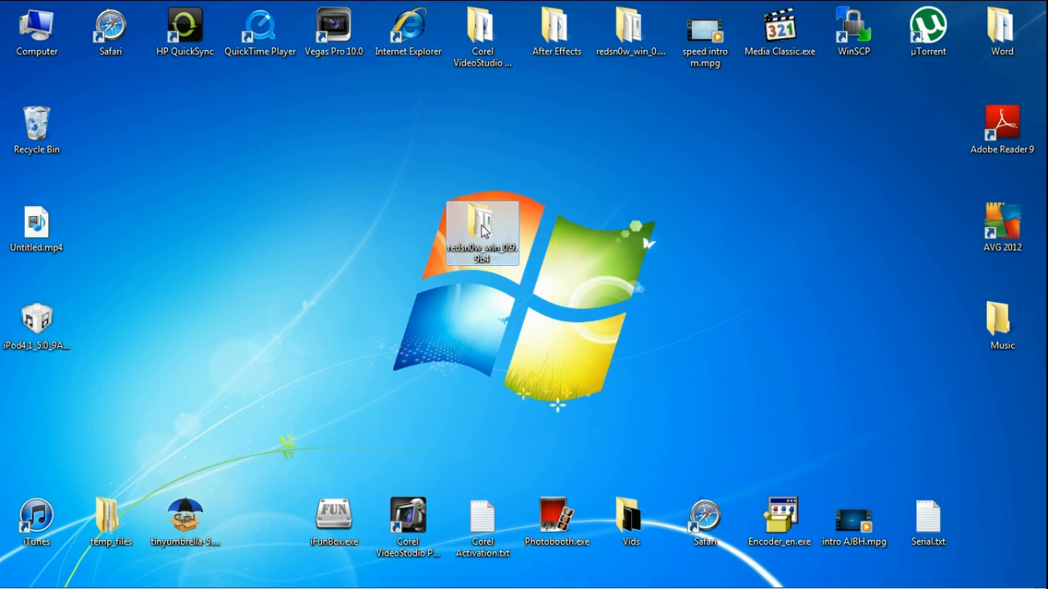
Open the redsn0w_win_0.9.9b4 folder and launch redsn0w.exe to its welcome window.
double_click(482, 229)
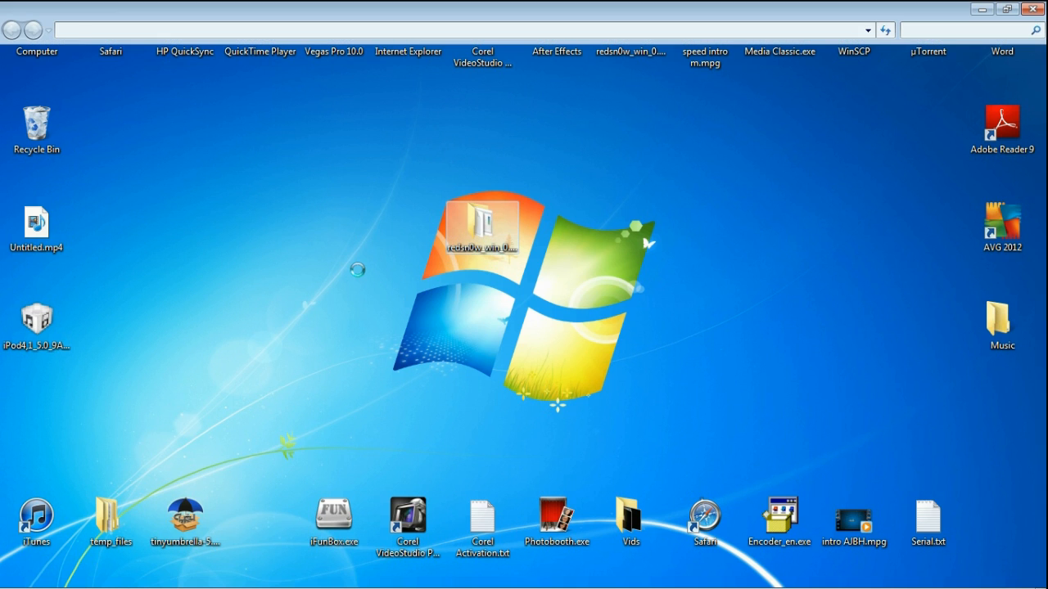
double_click(482, 225)
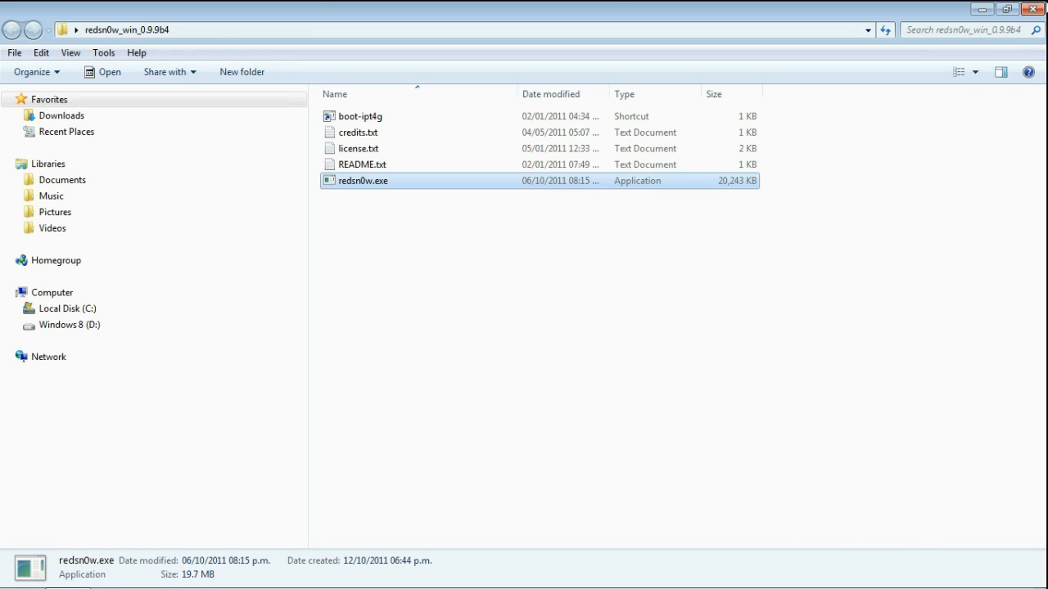
double_click(364, 180)
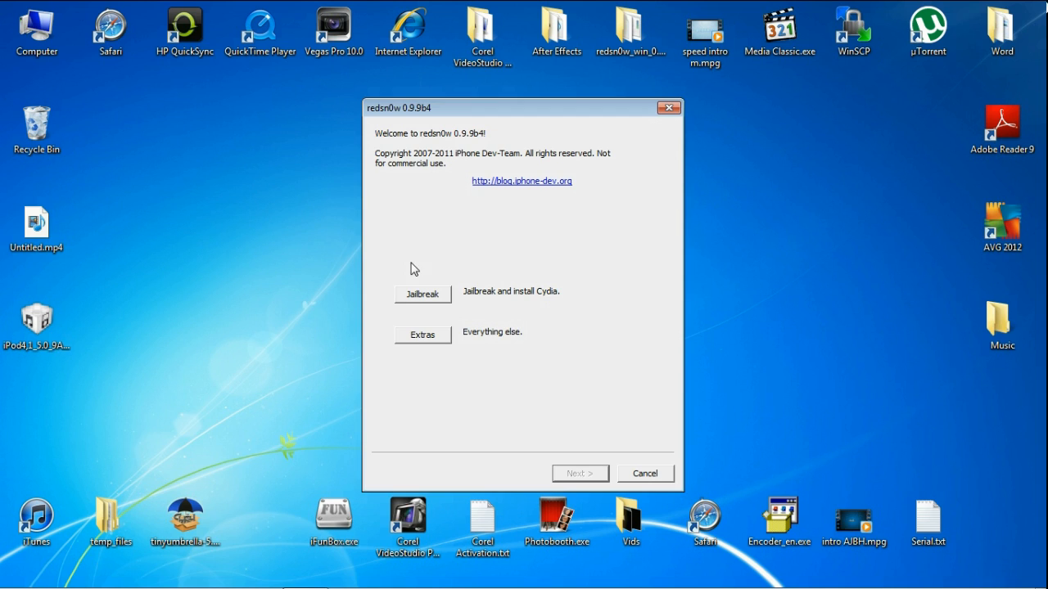
Load iPod4,1_5.0_9A334_Restore.ipsw through Extras' Select IPSW and acknowledge the identified build.
click(422, 335)
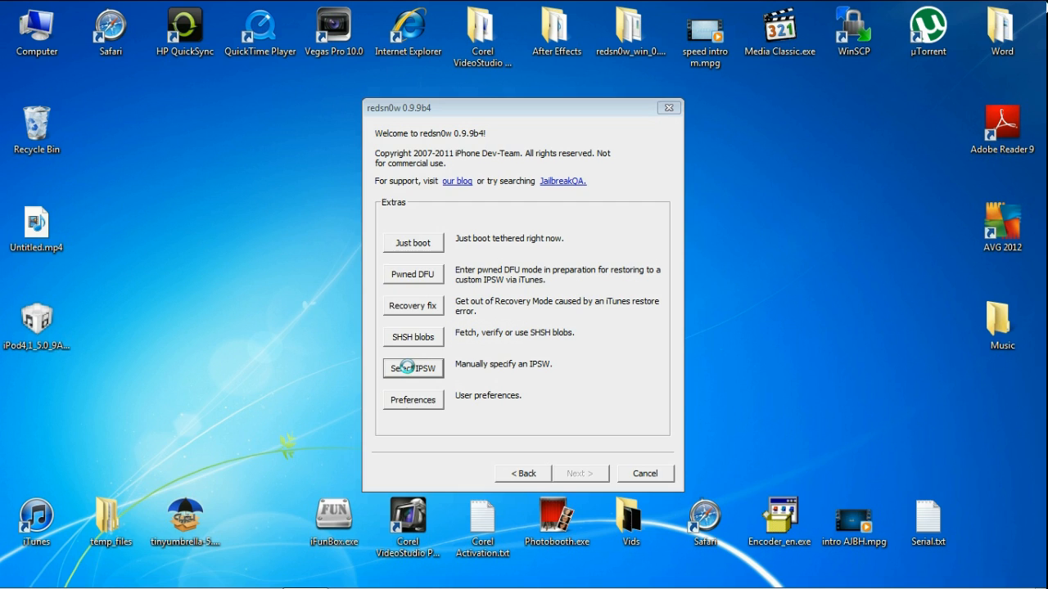
click(412, 368)
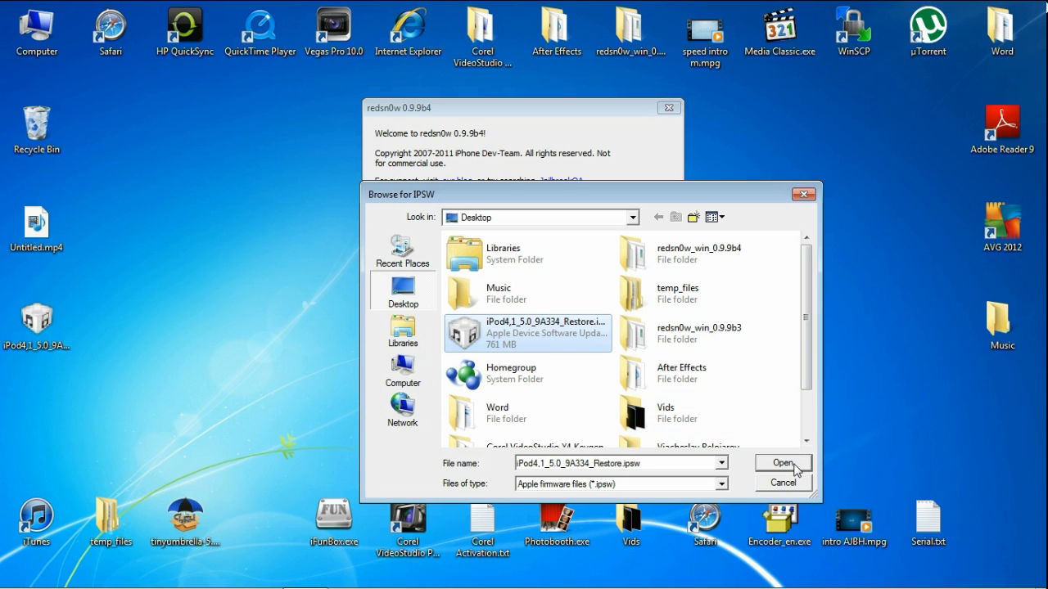
click(781, 462)
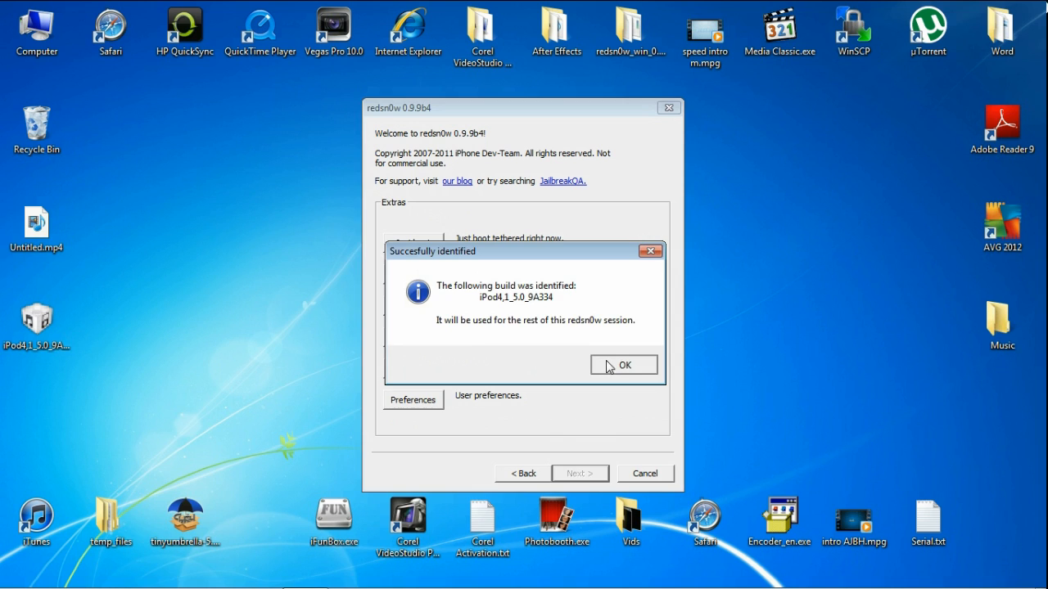
click(623, 364)
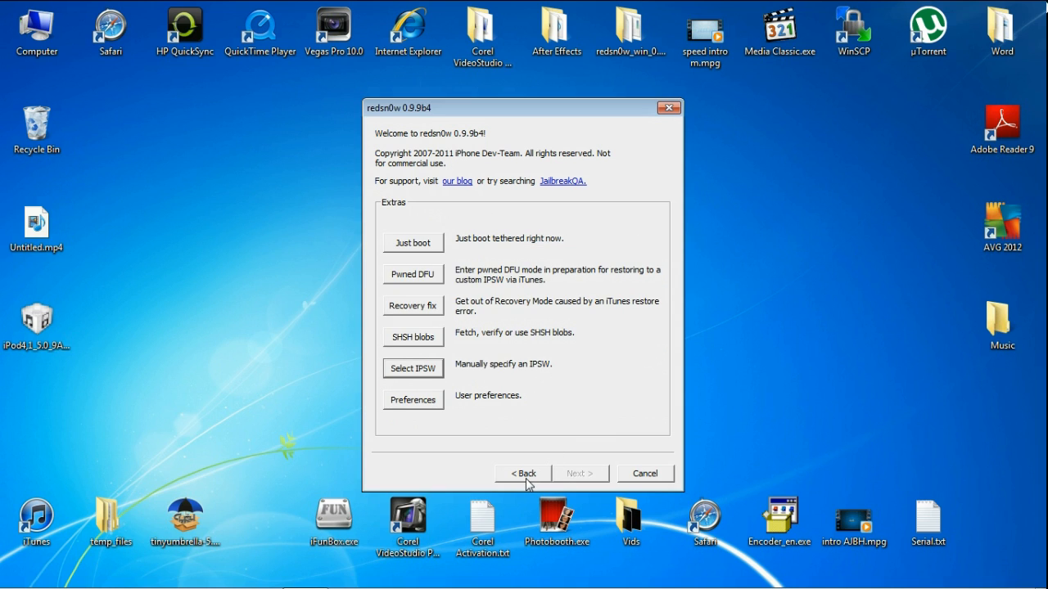
Return to the welcome screen and start the Jailbreak flow for iPod4,1_5.0_9A334.
click(522, 473)
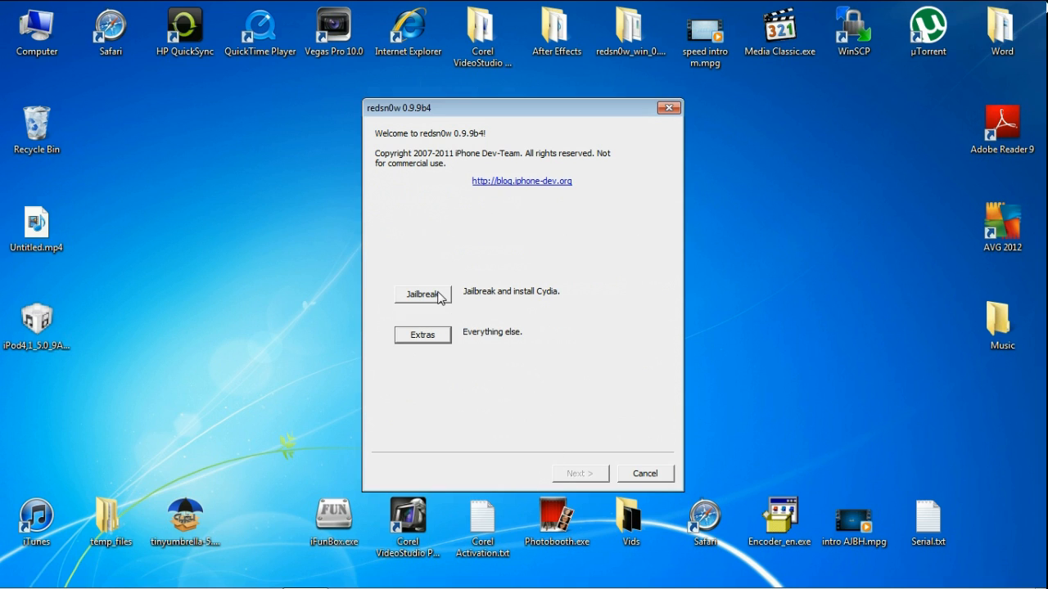
click(421, 294)
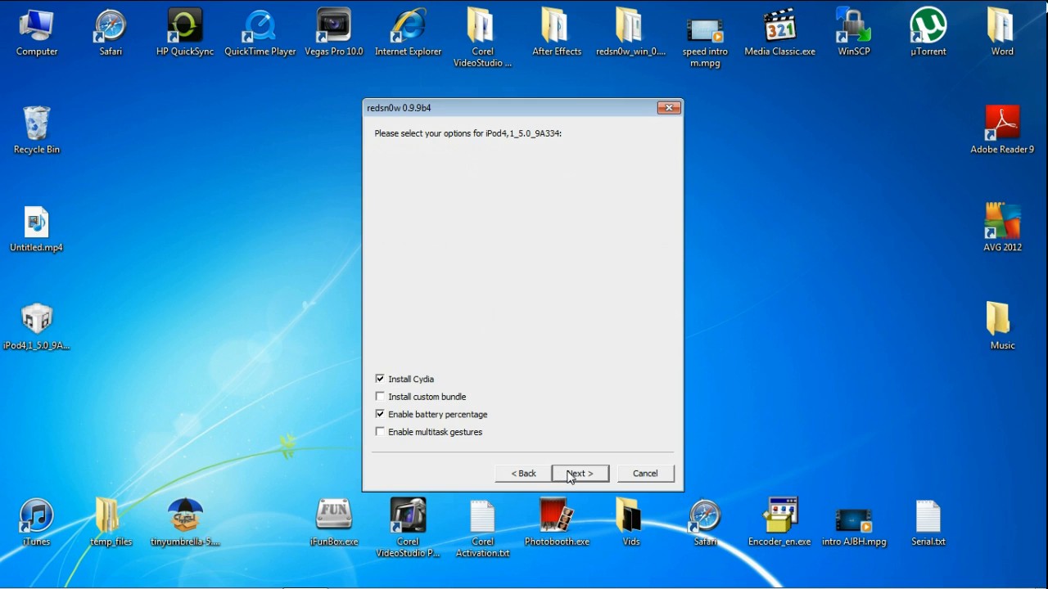
Accept the jailbreak options and confirm the iPod is off and plugged in.
click(579, 473)
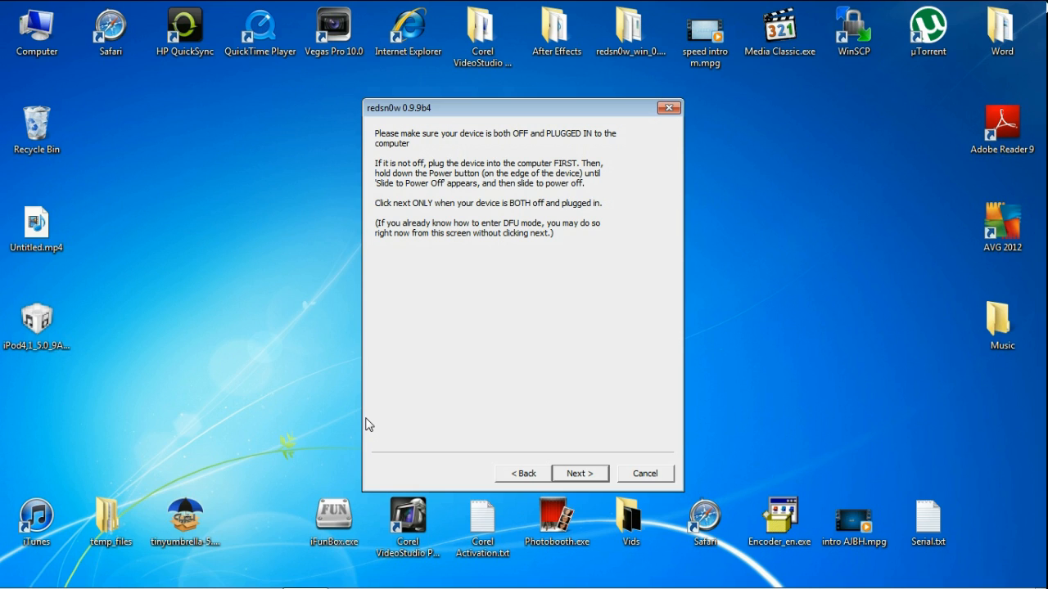
click(580, 473)
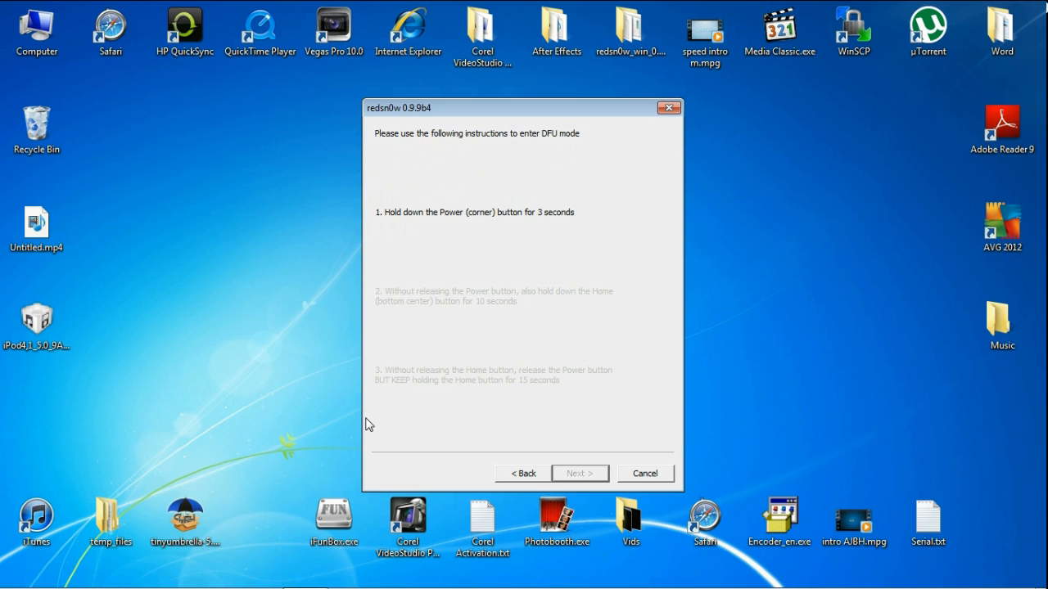